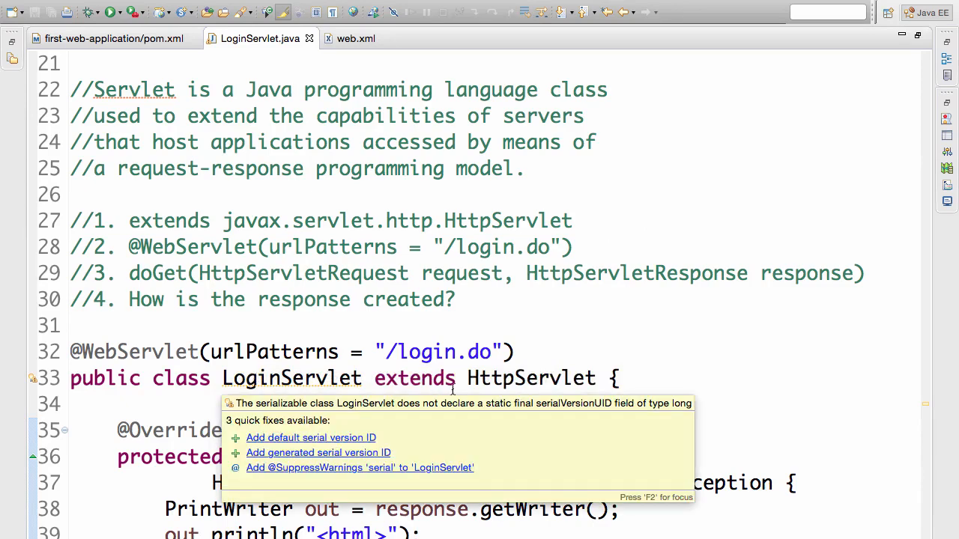
mouse_move(531, 377)
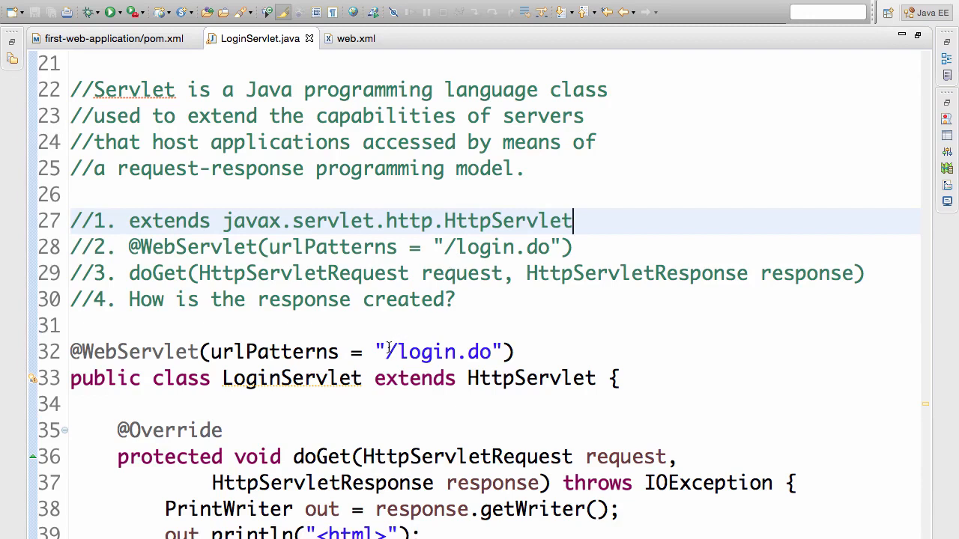
mouse_move(389, 352)
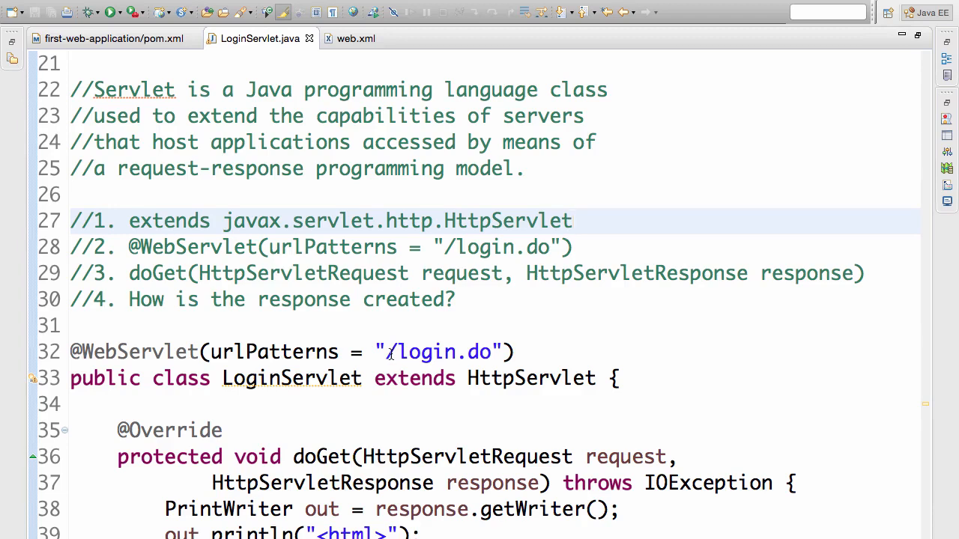
Step: Highlight the /login.do urlPatterns mapping and the HttpServlet superclass in LoginServlet
double_click(437, 352)
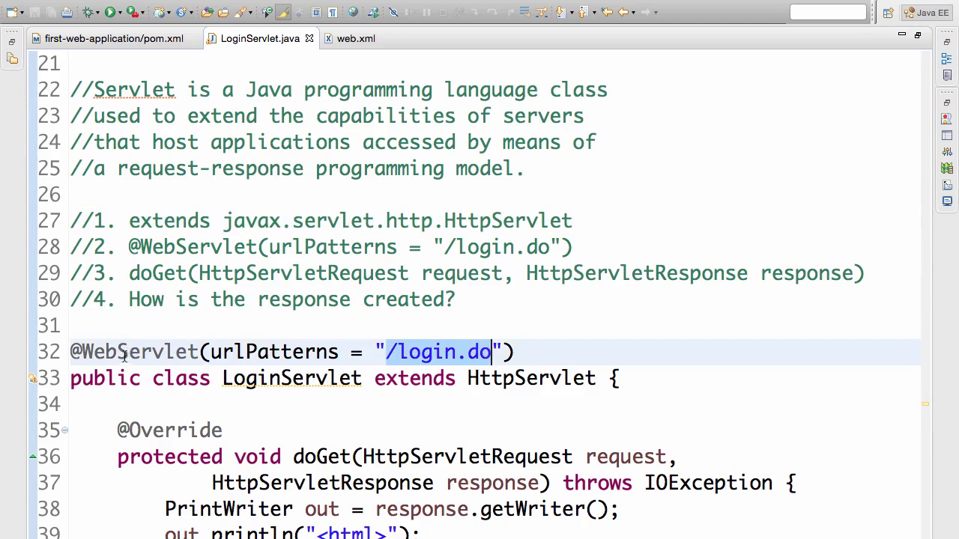
mouse_move(140, 352)
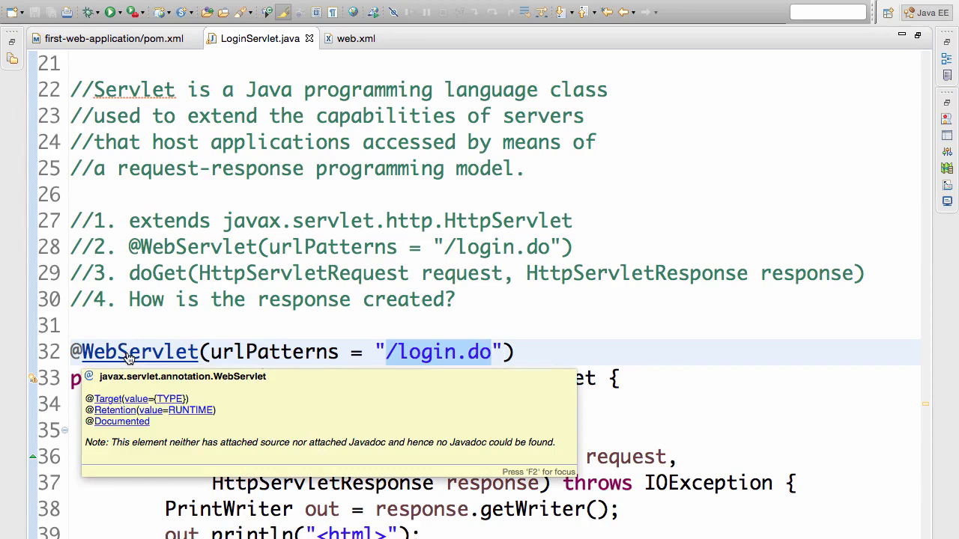
click(491, 352)
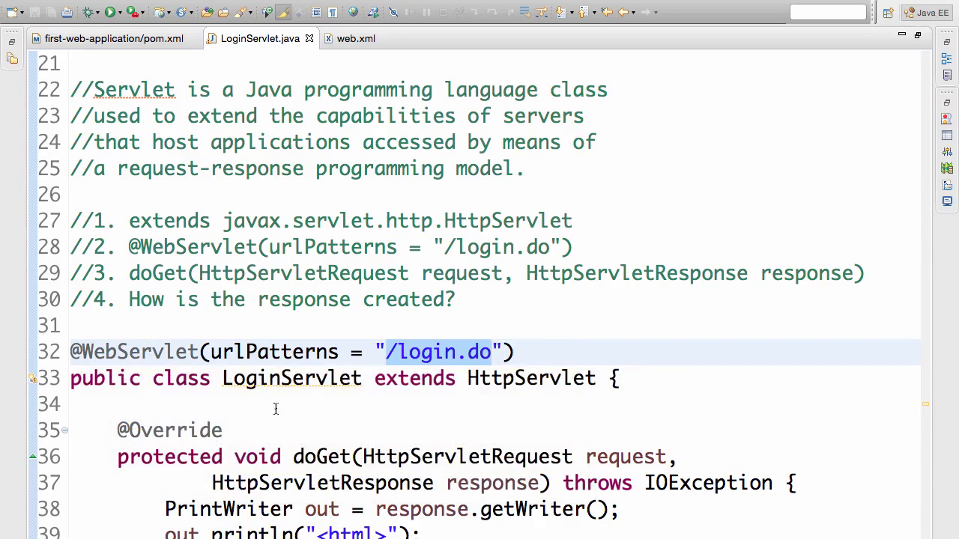
double_click(272, 352)
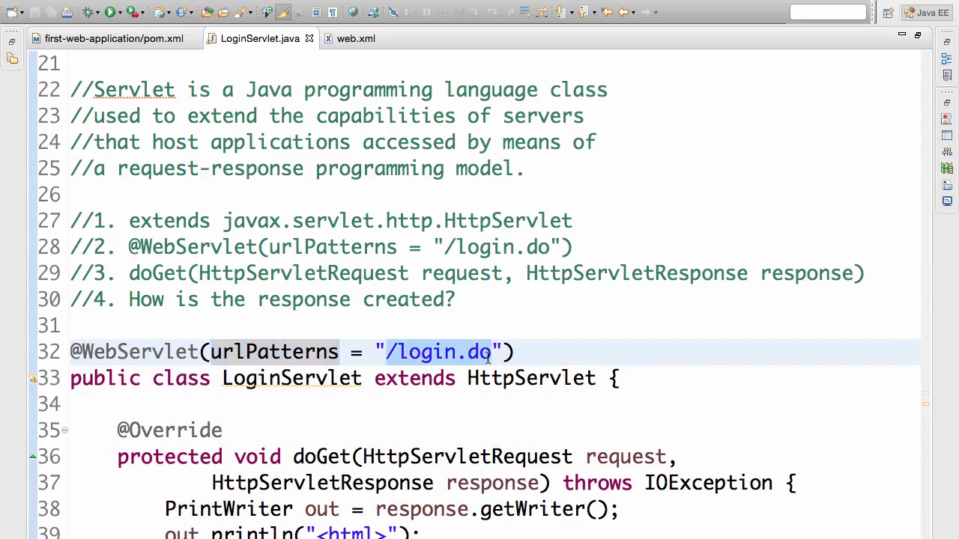
mouse_move(135, 352)
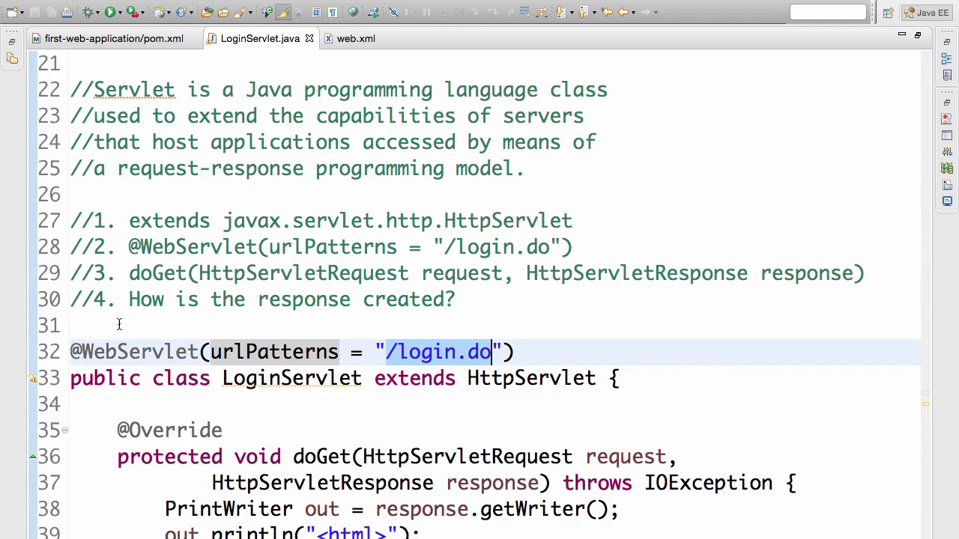
mouse_move(294, 395)
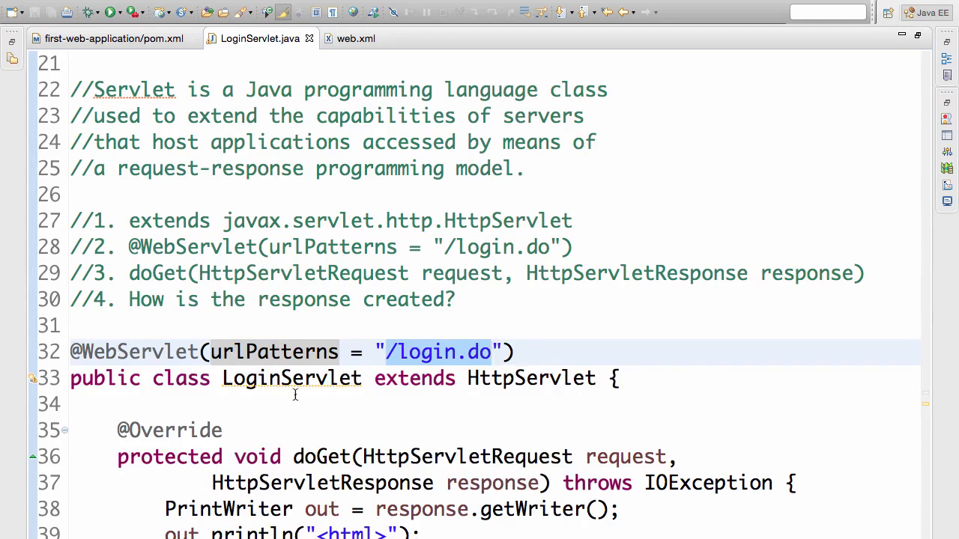
double_click(530, 377)
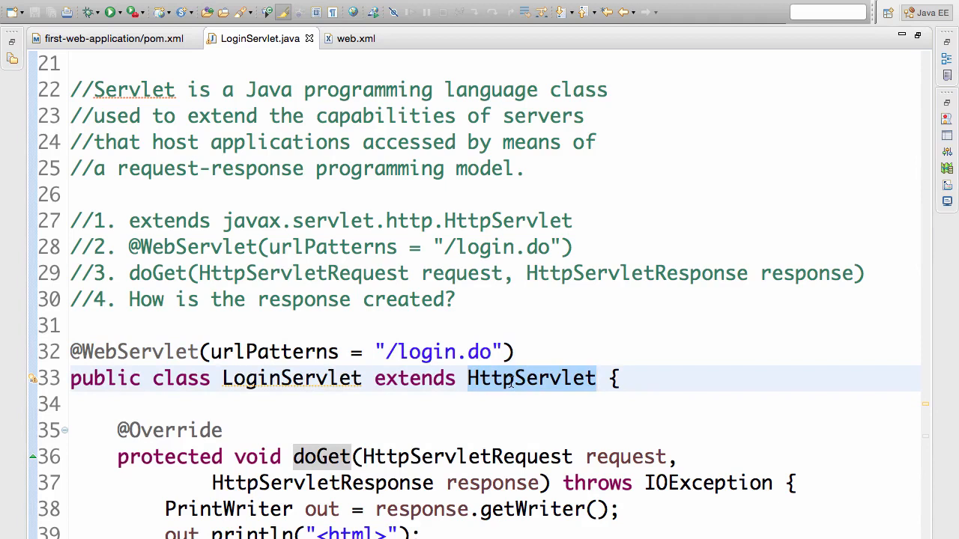
click(596, 378)
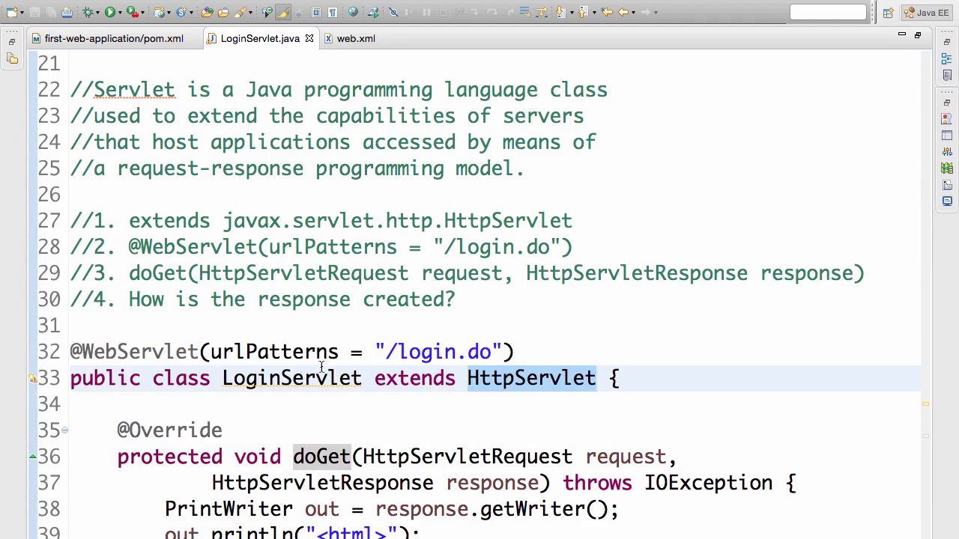
mouse_move(140, 352)
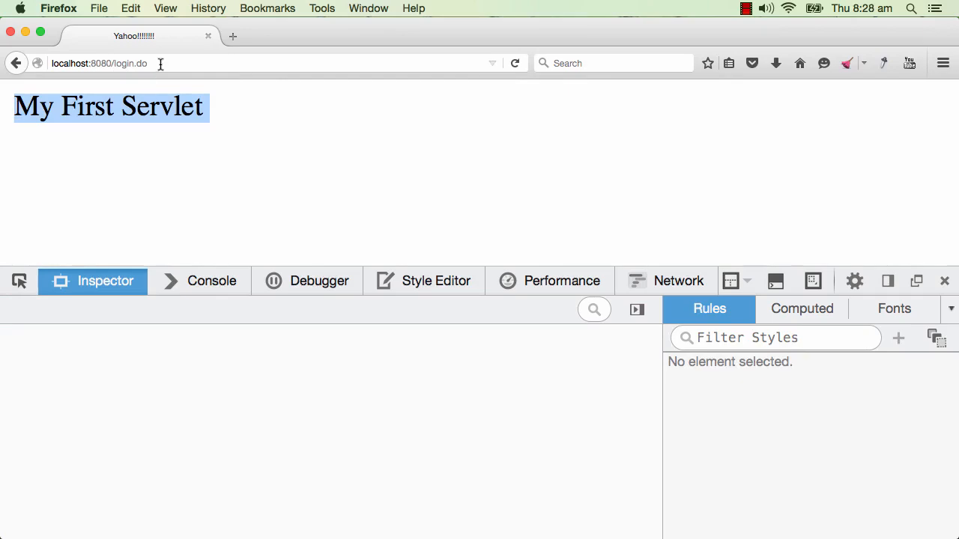
Step: Switch to Firefox and show the network log with the login.do GET returning 200 OK
key(Cmd+Tab)
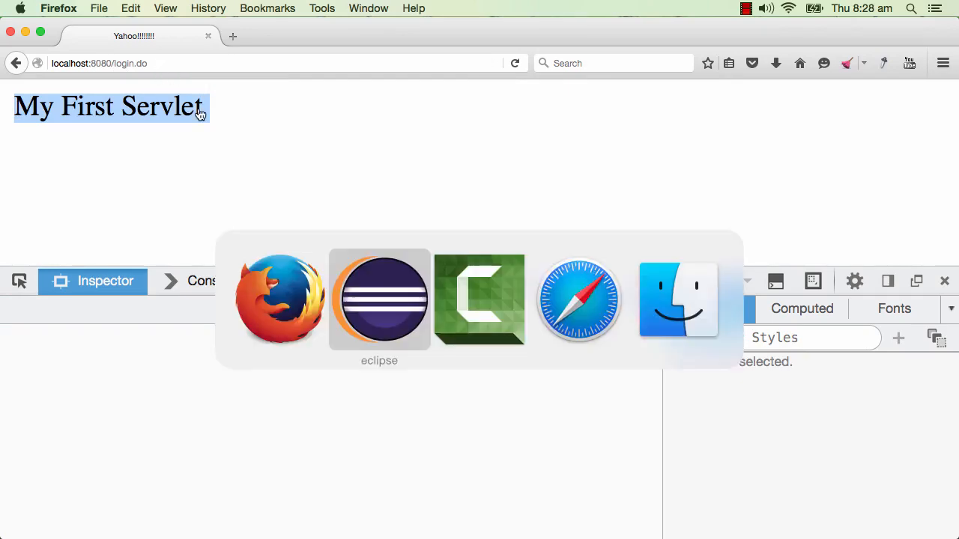
click(379, 300)
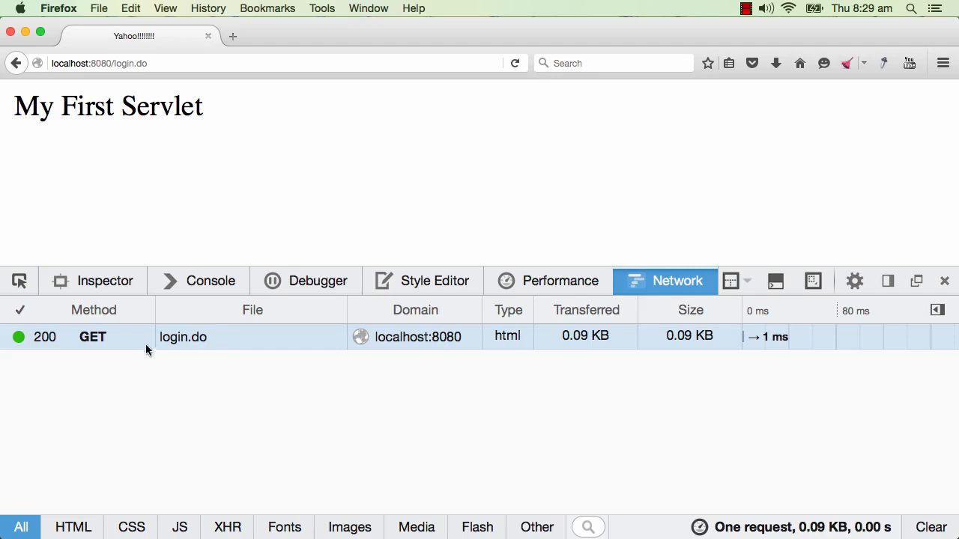
mouse_move(112, 348)
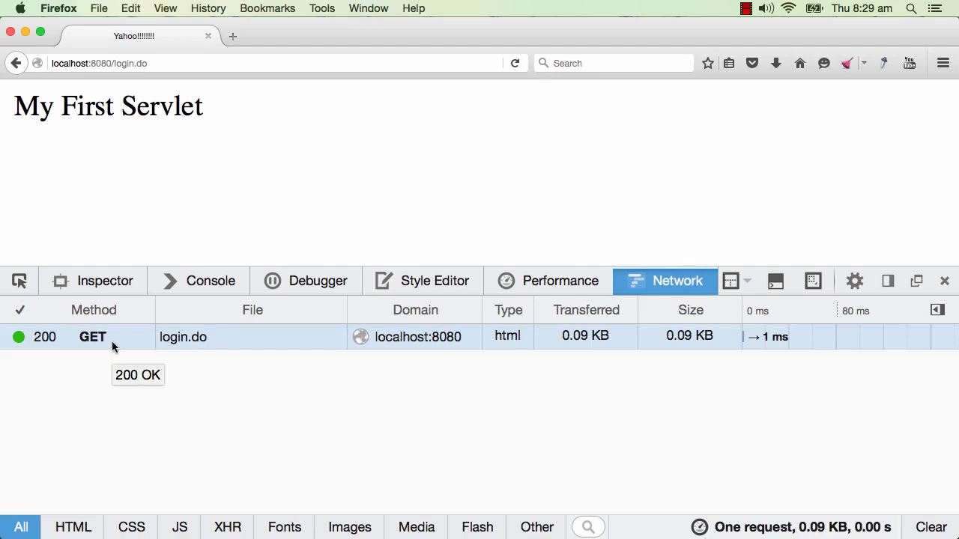
mouse_move(104, 337)
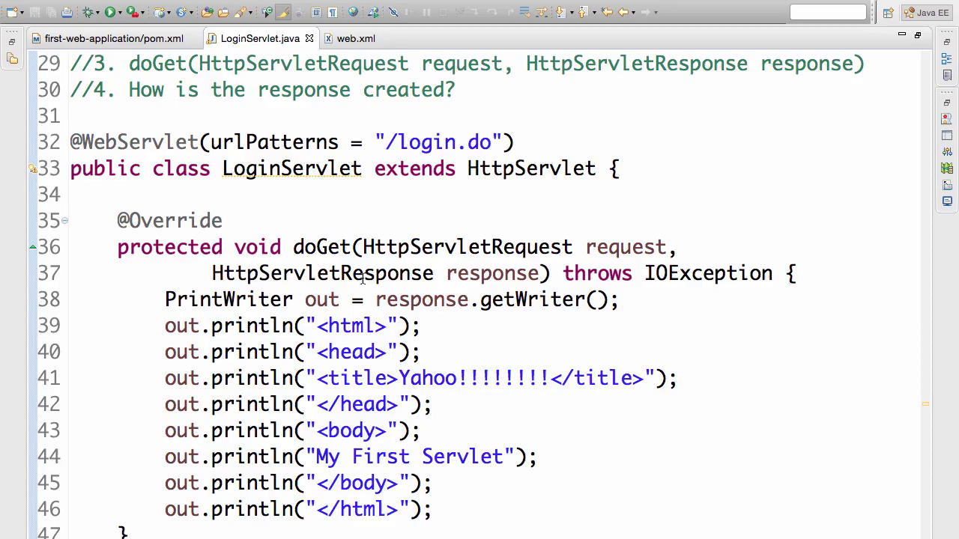
Step: Jump from doGet to the compiled HttpServlet.class that LoginServlet extends
double_click(322, 247)
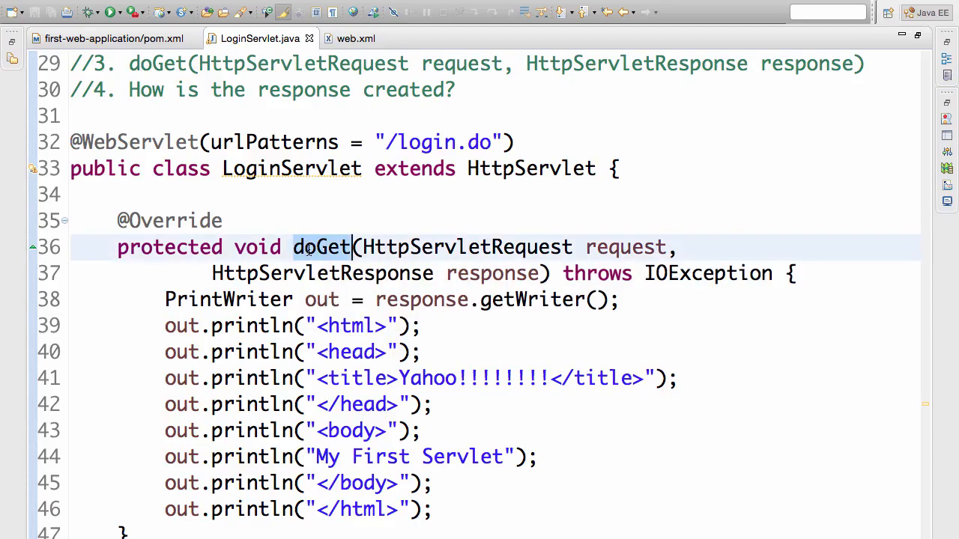
mouse_move(530, 167)
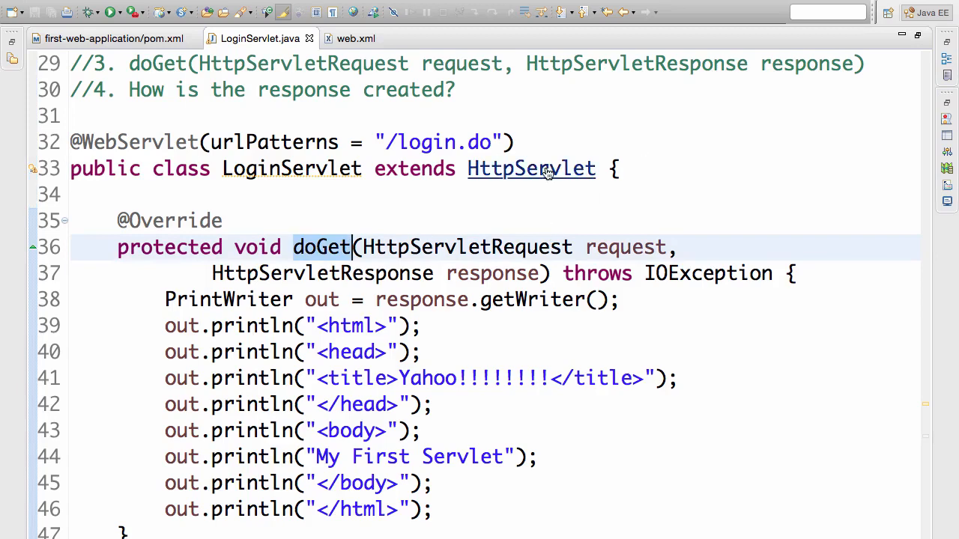
click(531, 168)
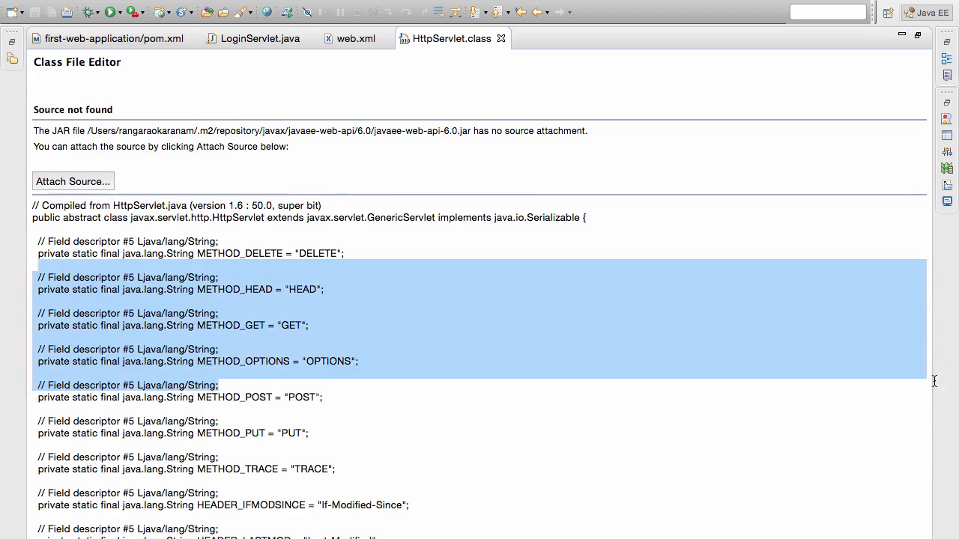
Step: Review HttpServlet's decompiled doGet declaration, then return to LoginServlet.java
scroll(down, 3)
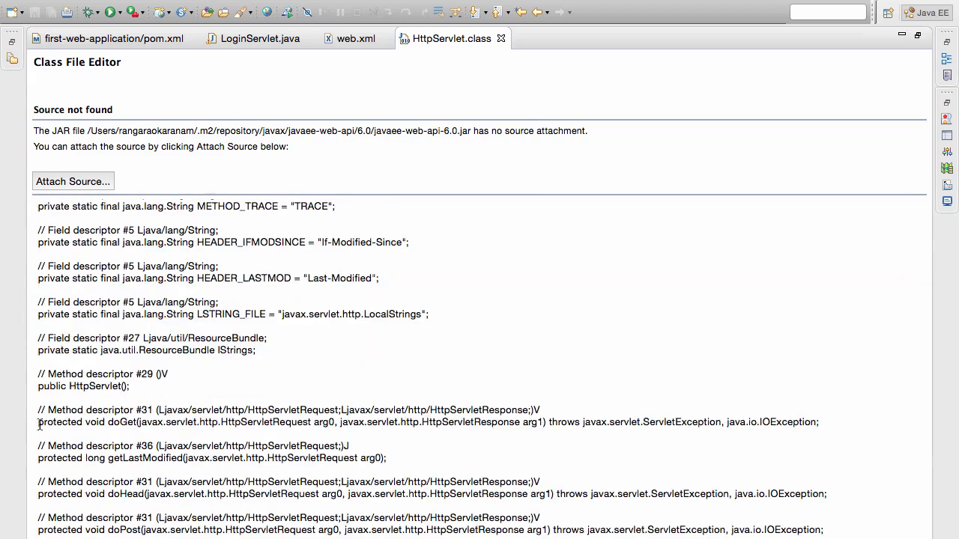
click(232, 411)
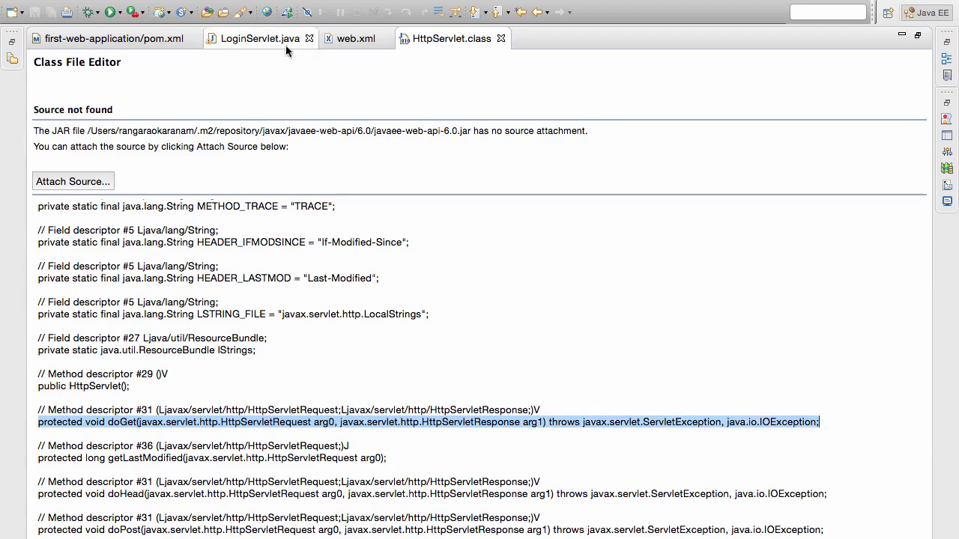
click(261, 39)
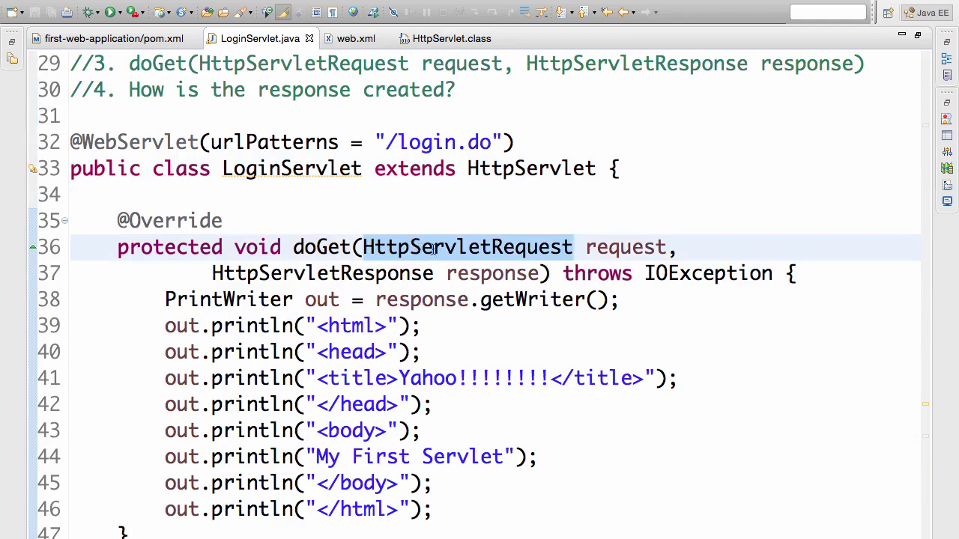
click(572, 248)
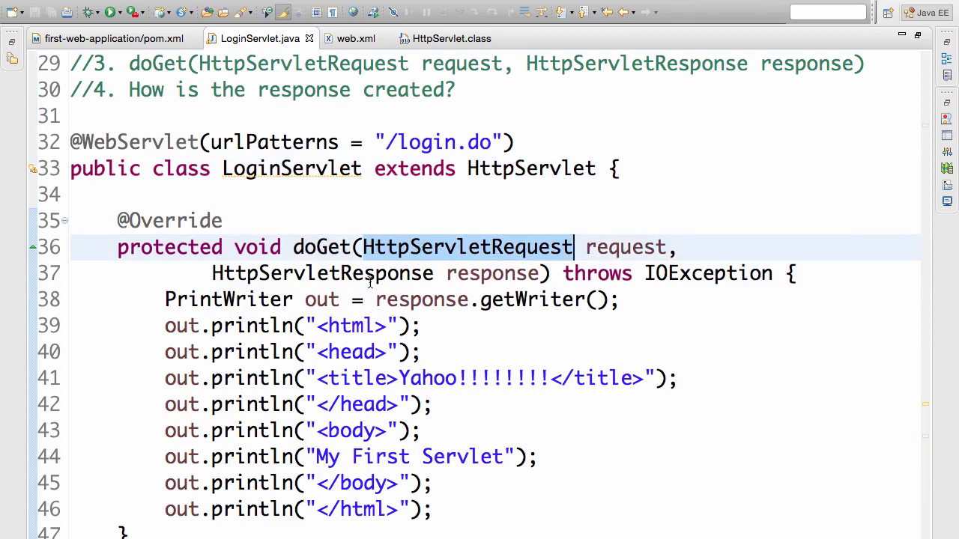
double_click(322, 272)
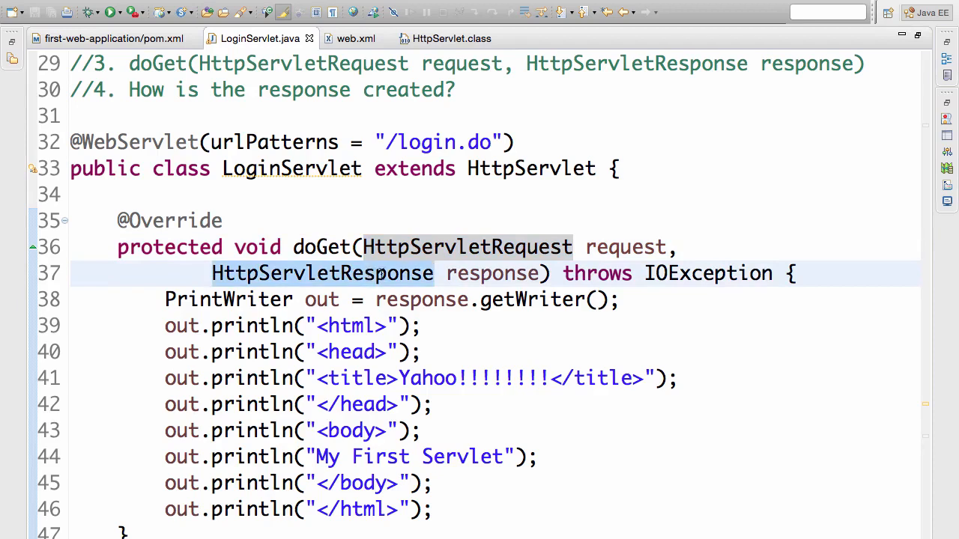
double_click(626, 247)
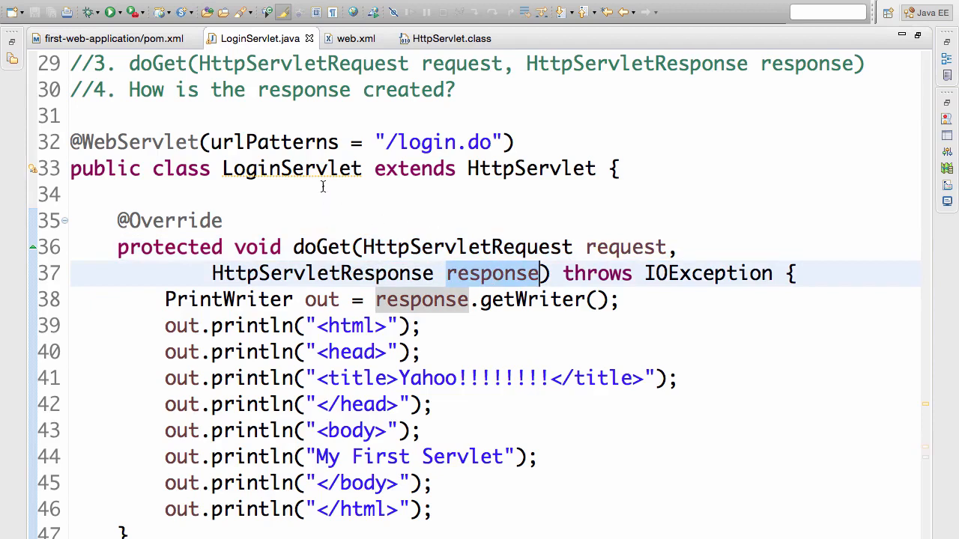
mouse_move(449, 281)
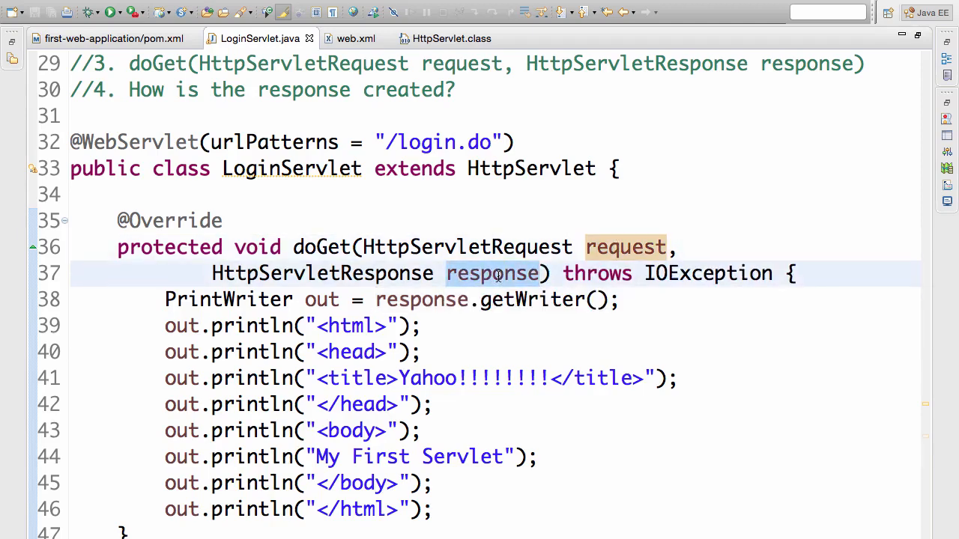
click(493, 273)
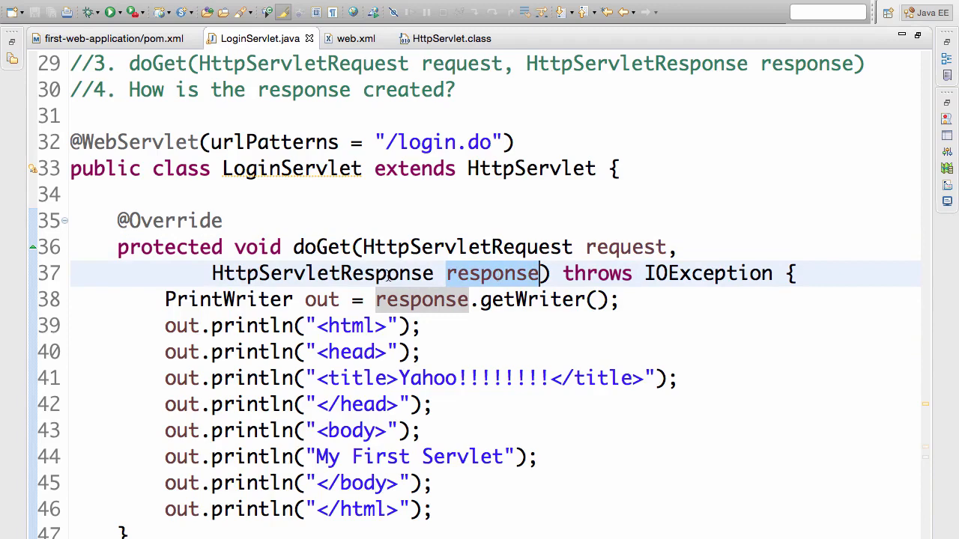
mouse_move(113, 246)
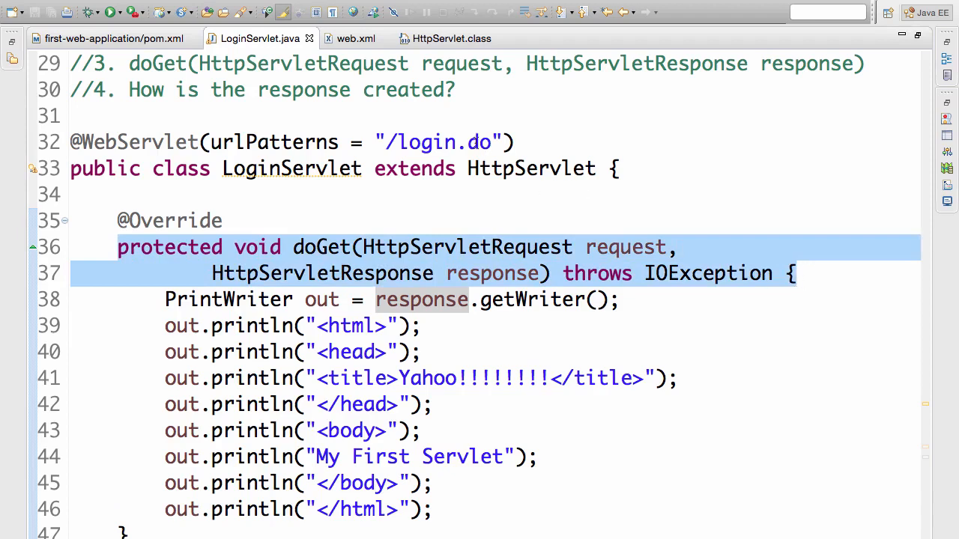
mouse_move(375, 220)
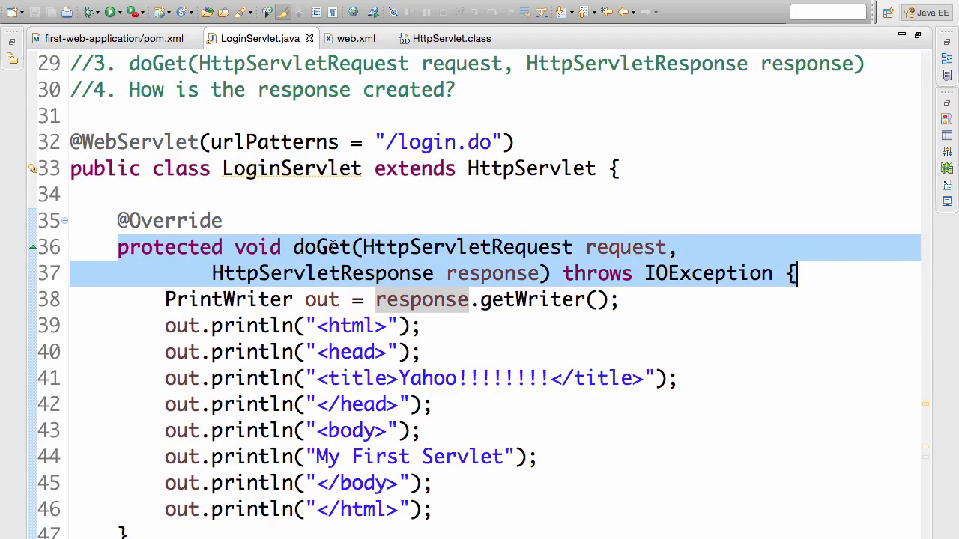
double_click(323, 247)
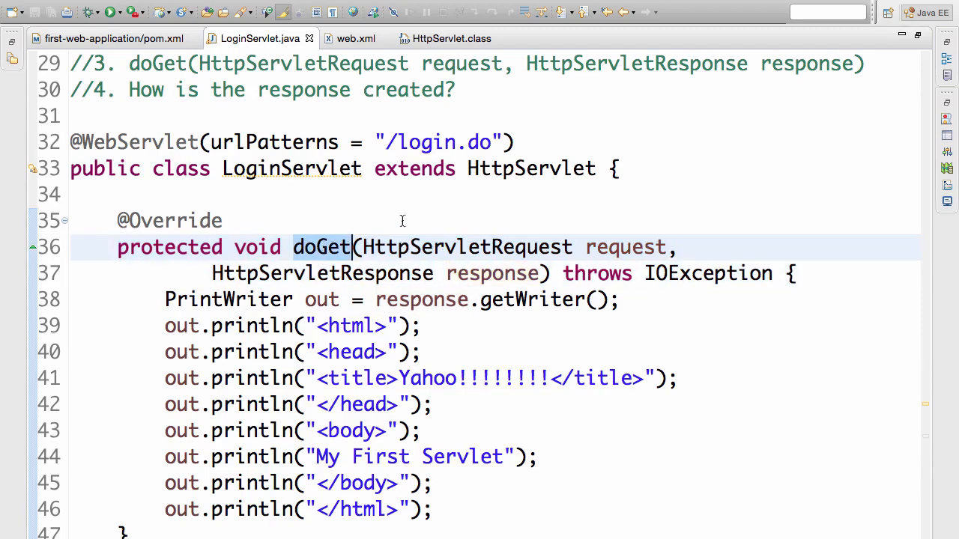
mouse_move(326, 252)
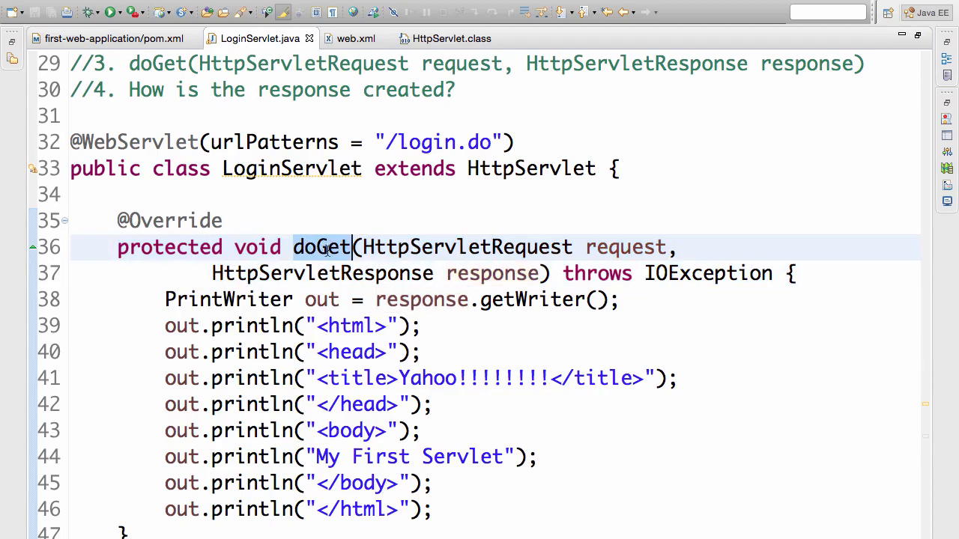
mouse_move(477, 142)
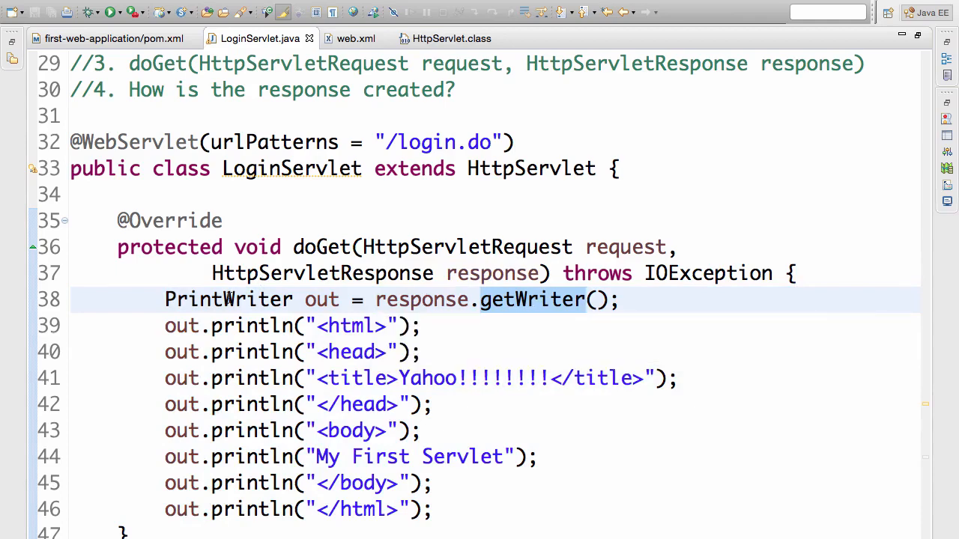
double_click(227, 300)
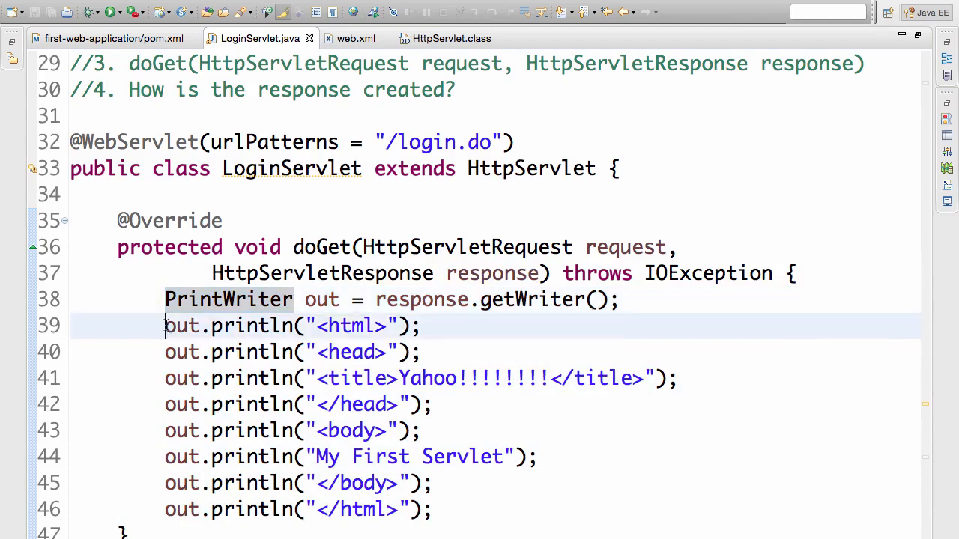
drag(165, 325, 438, 482)
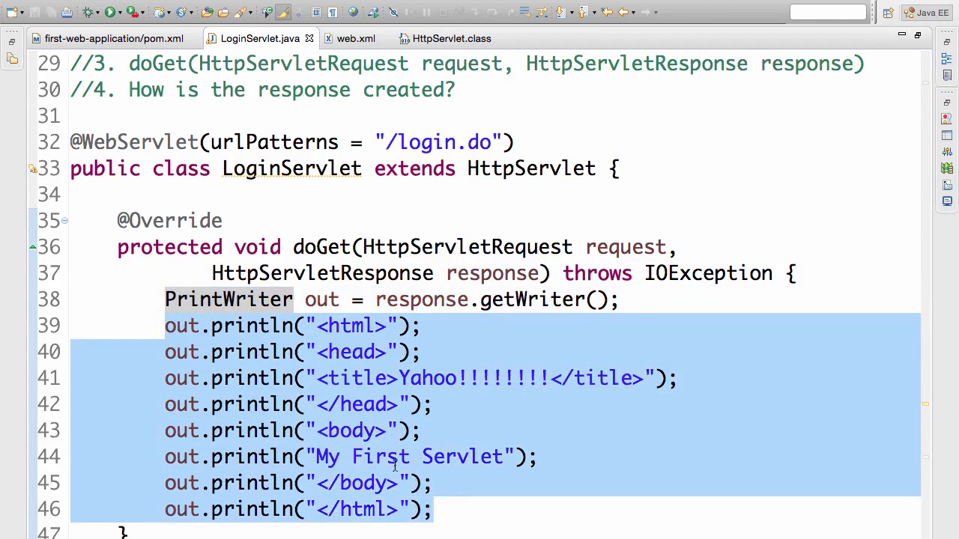
mouse_move(358, 332)
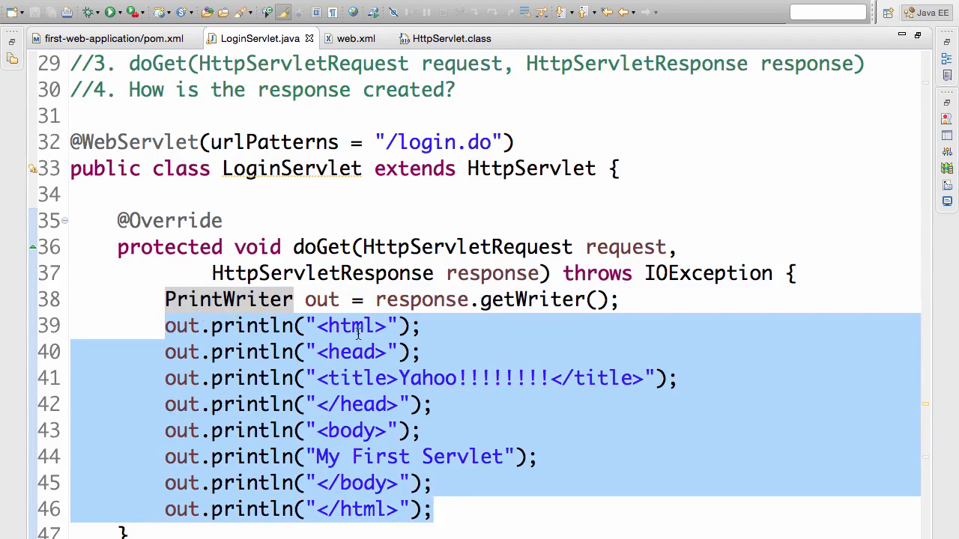
click(435, 509)
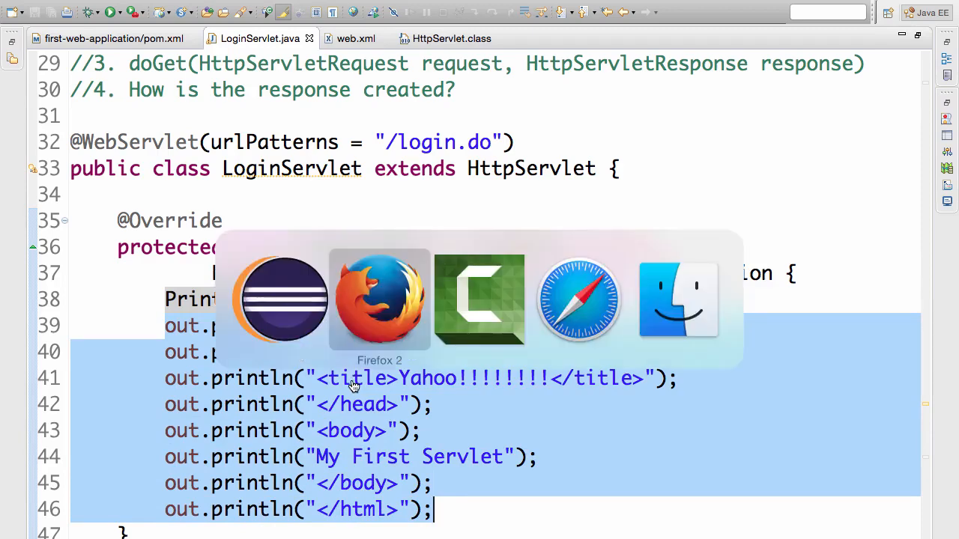
Step: View the login.do request's raw HTML response body carrying the Yahoo!!!!!!!! title
click(381, 299)
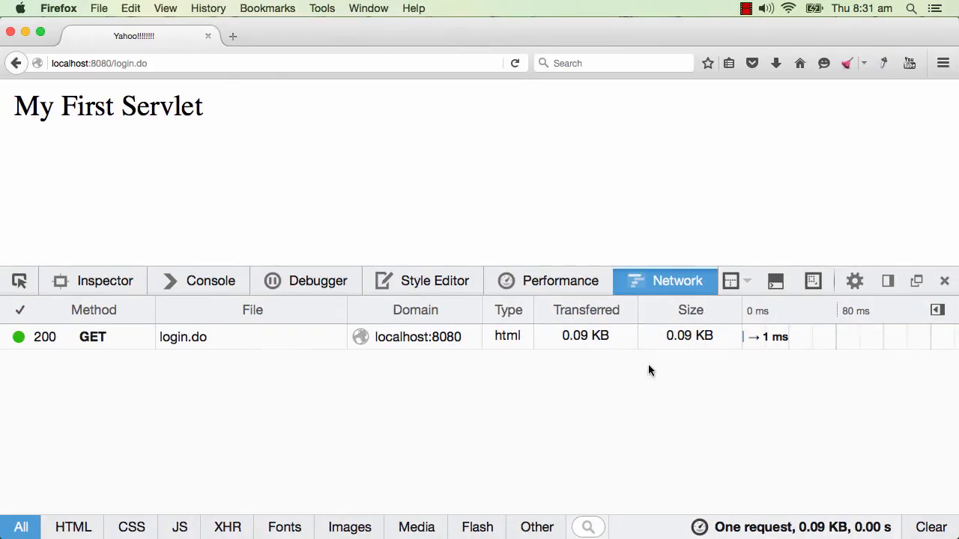
click(93, 336)
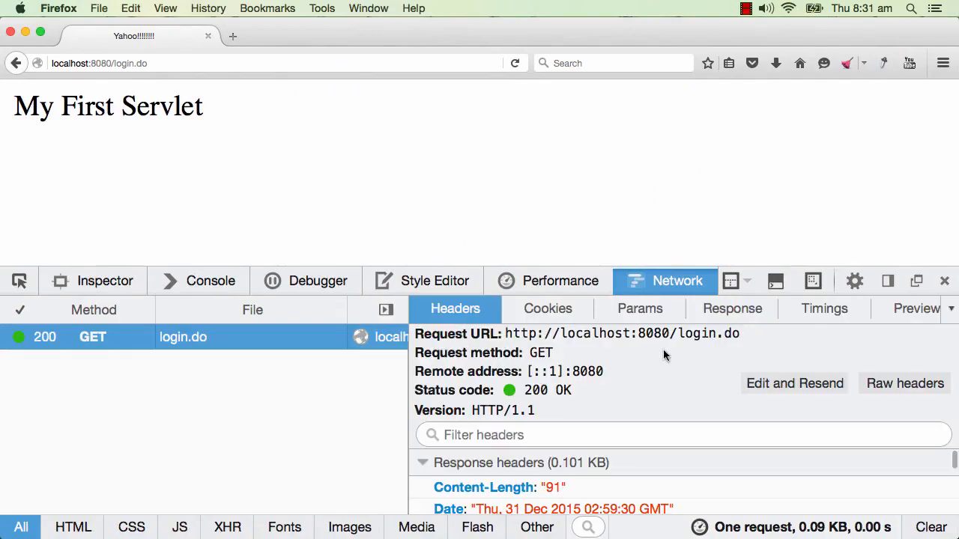
click(731, 309)
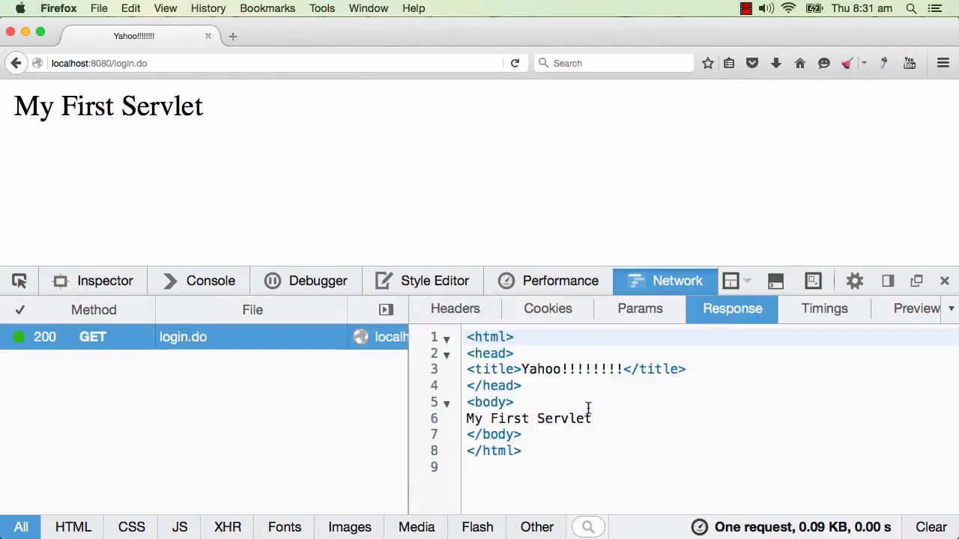
mouse_move(575, 380)
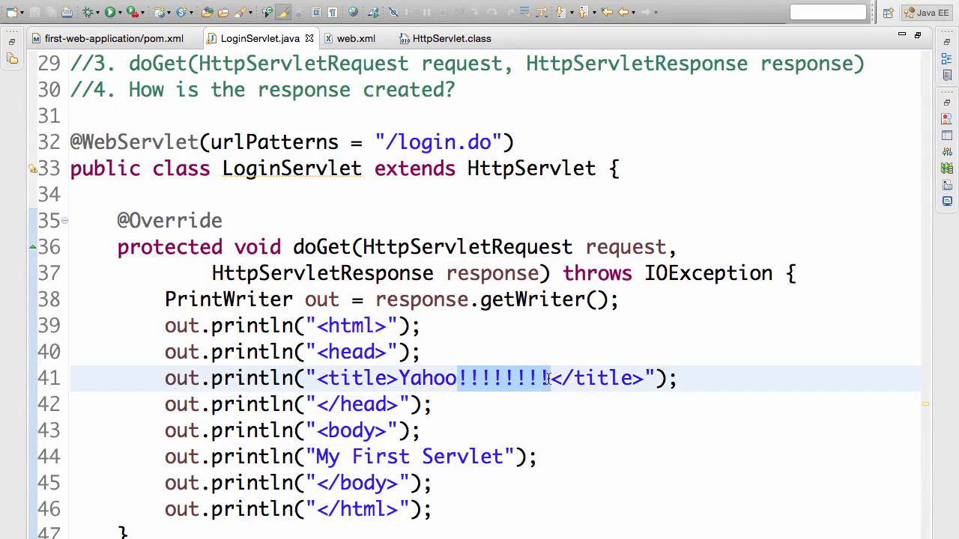
Step: Delete the exclamation marks so the title reads plain Yahoo and let Tomcat reload
key(Delete)
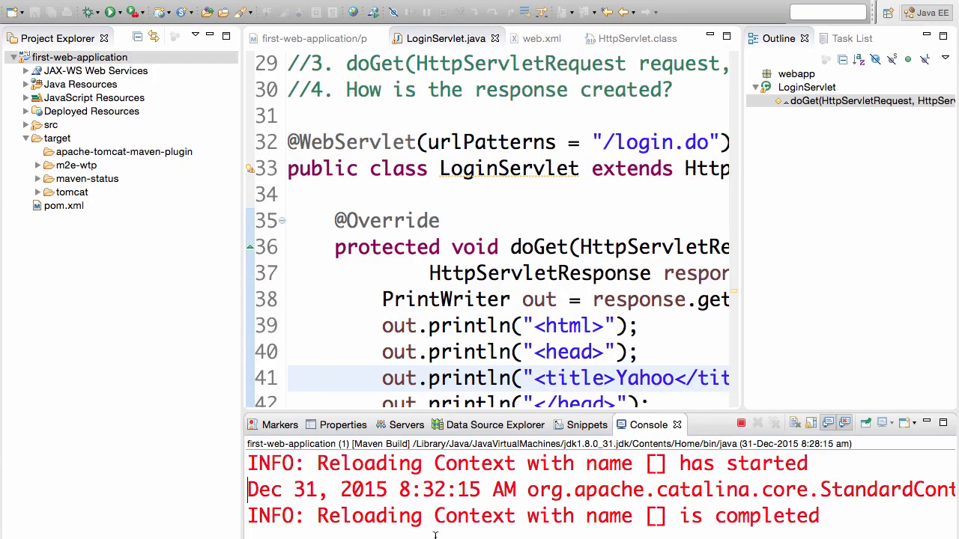
mouse_move(479, 521)
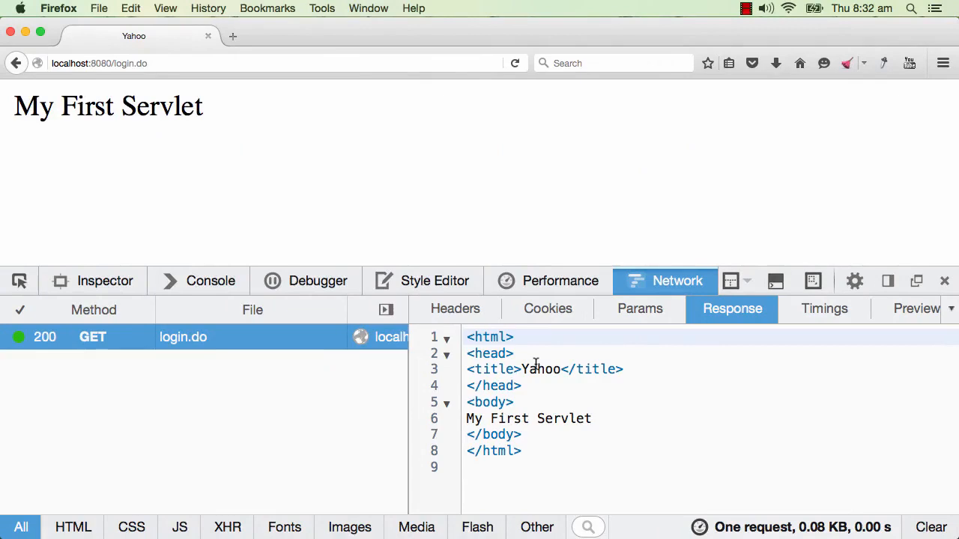
Step: Switch to Firefox to reload login.do and confirm the response title is plain Yahoo
key(cmd+tab)
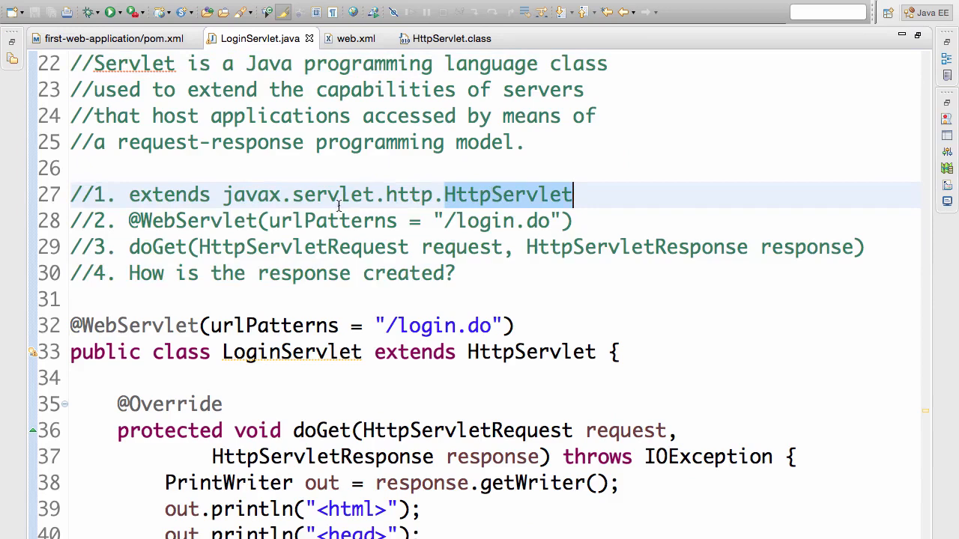
mouse_move(222, 220)
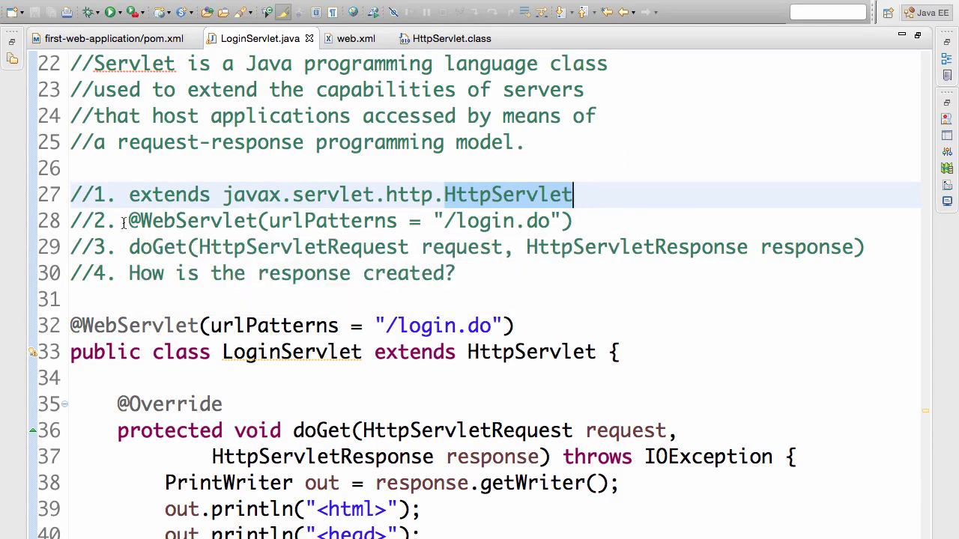
double_click(189, 220)
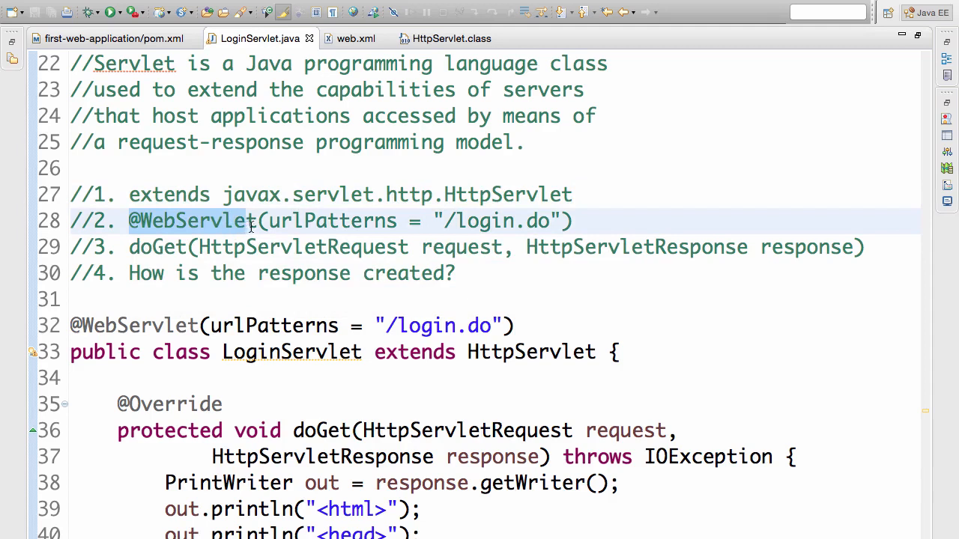
double_click(331, 220)
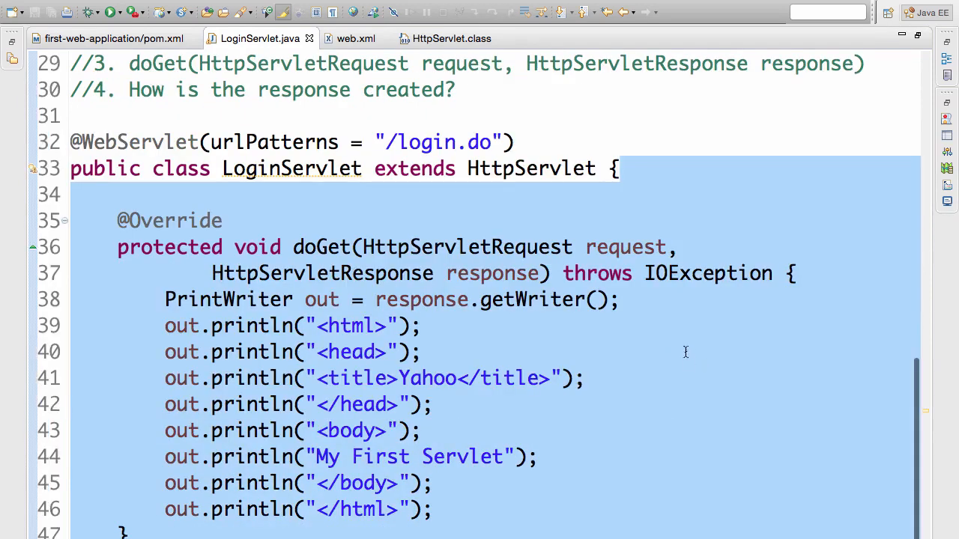
mouse_move(578, 281)
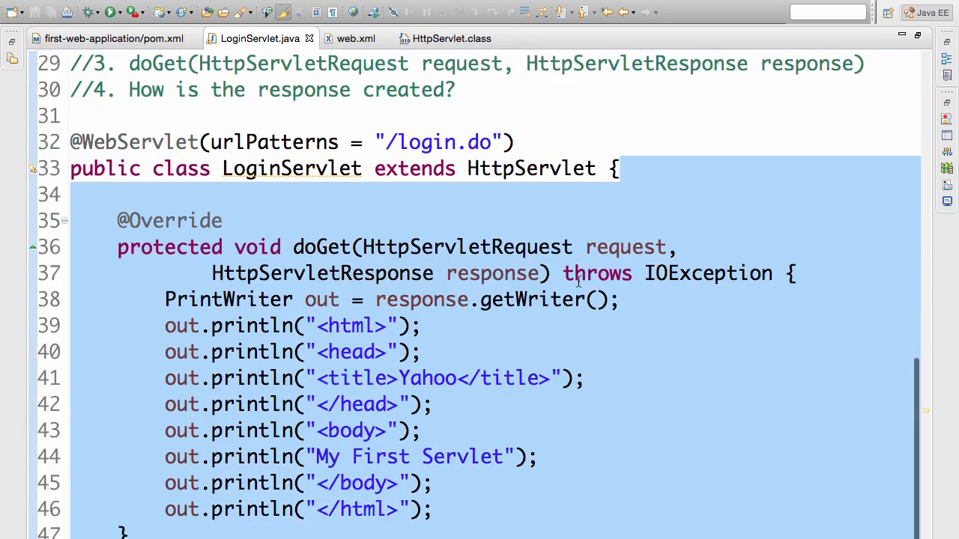
mouse_move(331, 226)
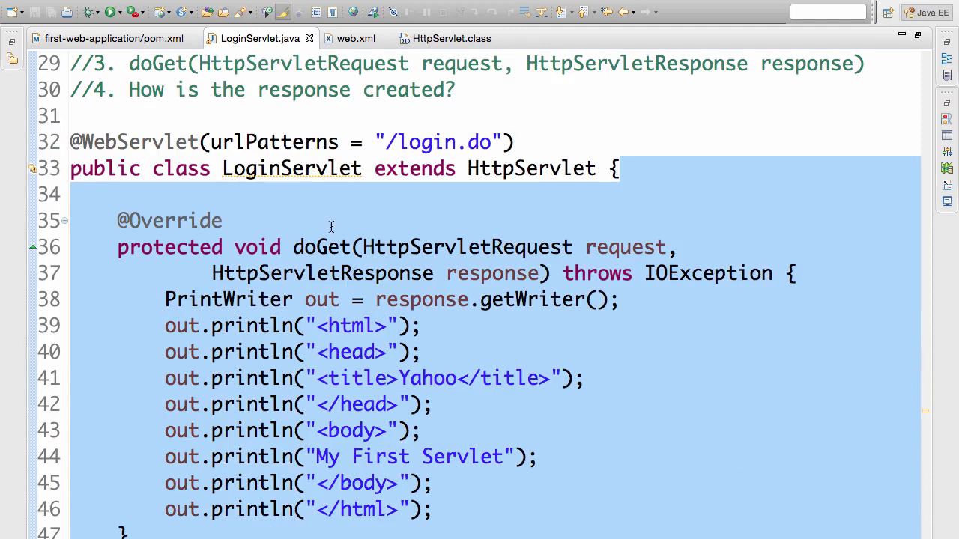
mouse_move(562, 247)
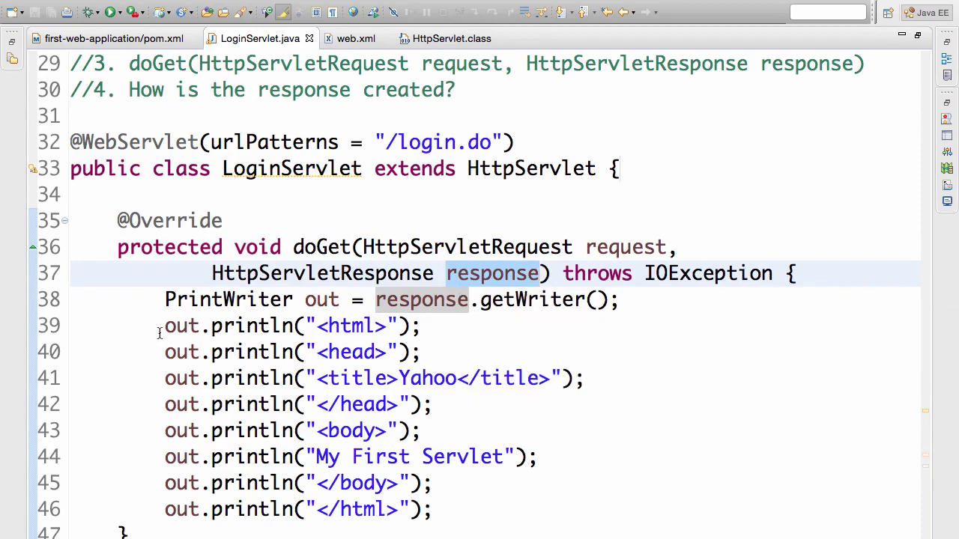
drag(165, 325, 437, 509)
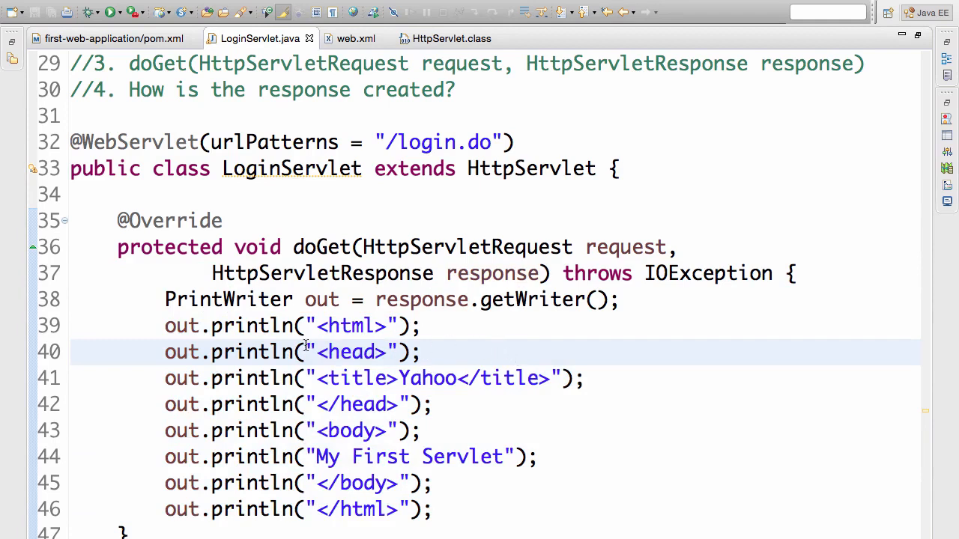
mouse_move(252, 457)
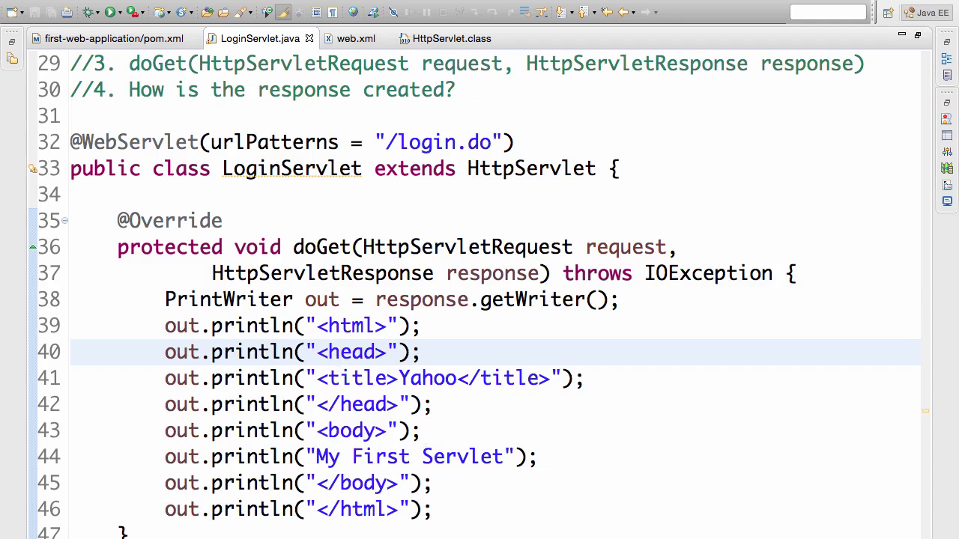
click(338, 352)
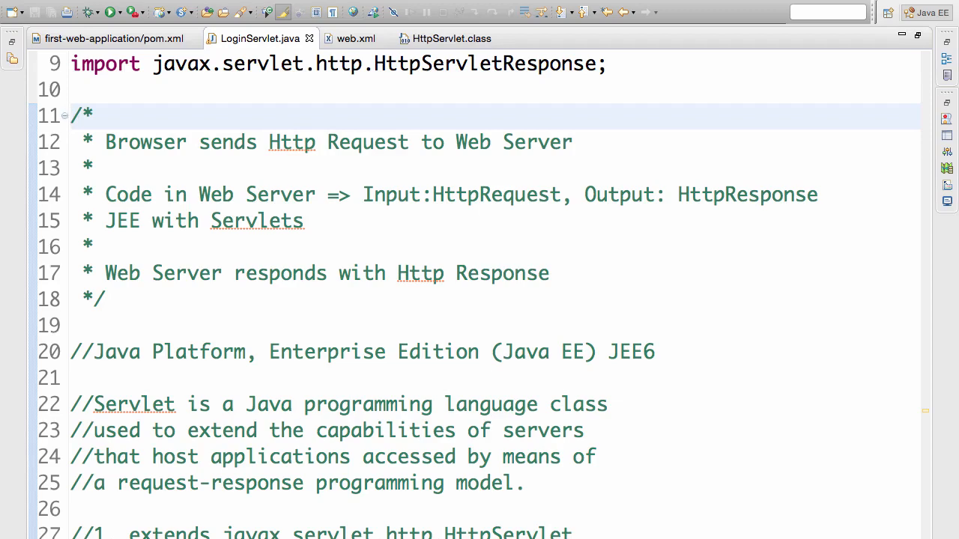
click(72, 115)
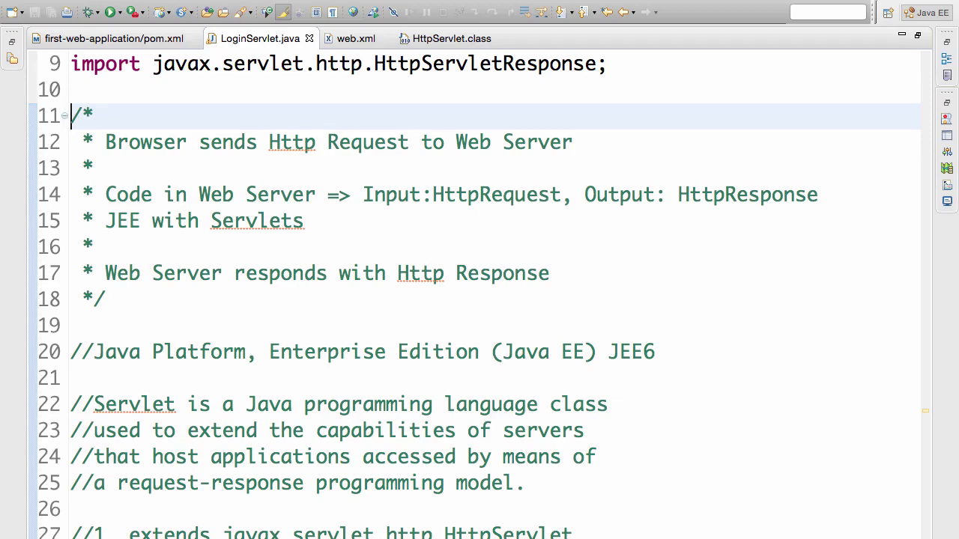